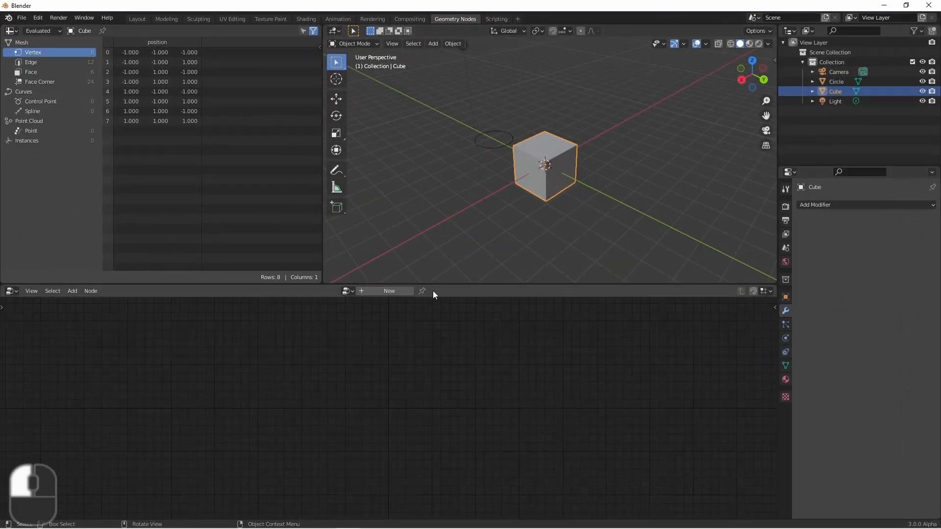
- Create a new geometry node tree on the Cube with group input and output nodes
left_click(389, 291)
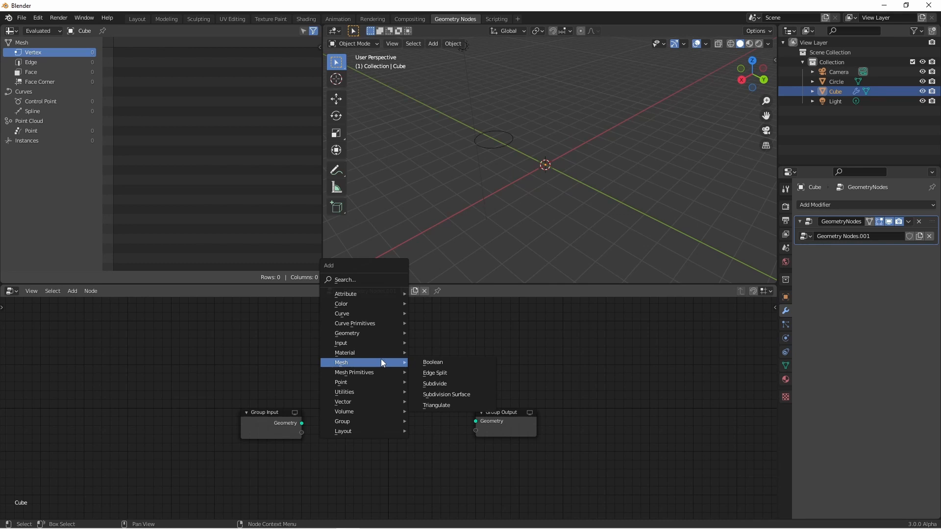
mouse_move(354, 323)
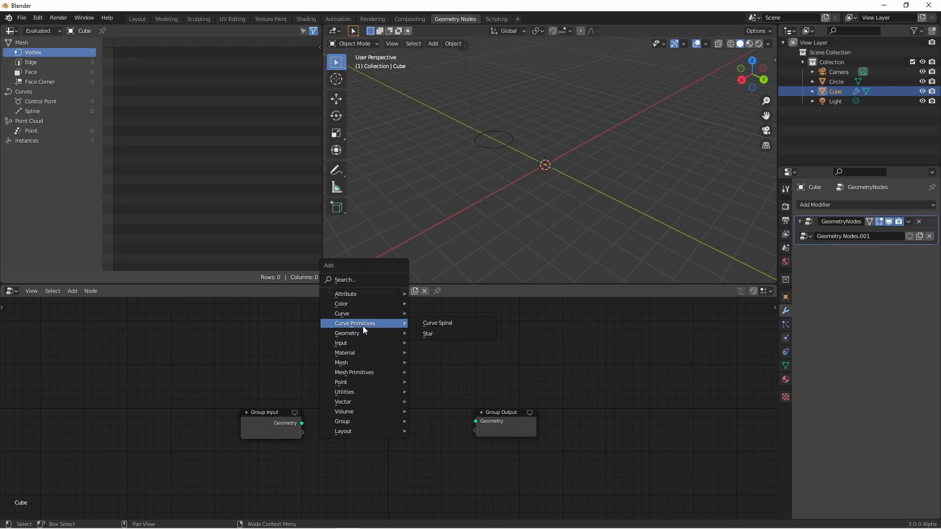
mouse_move(428, 334)
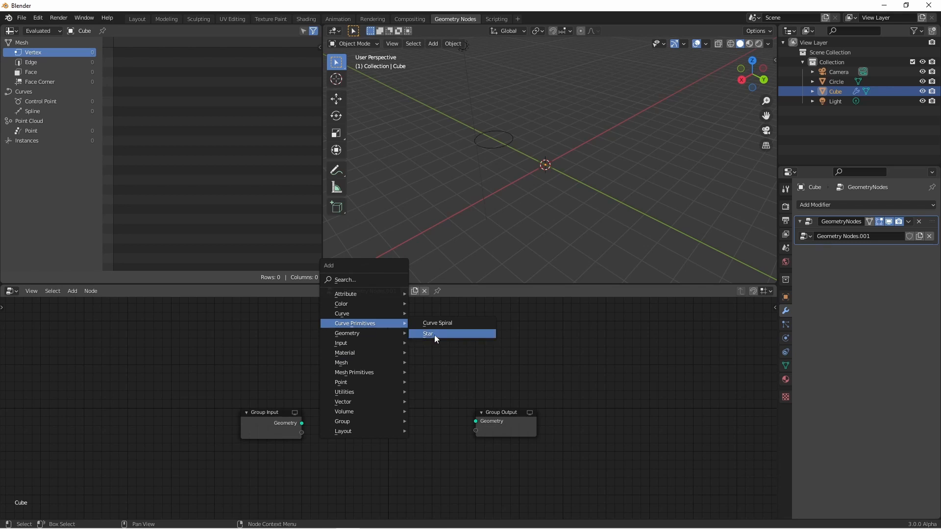
- Add a Star curve node and widen its inner and outer radius settings
left_click(428, 334)
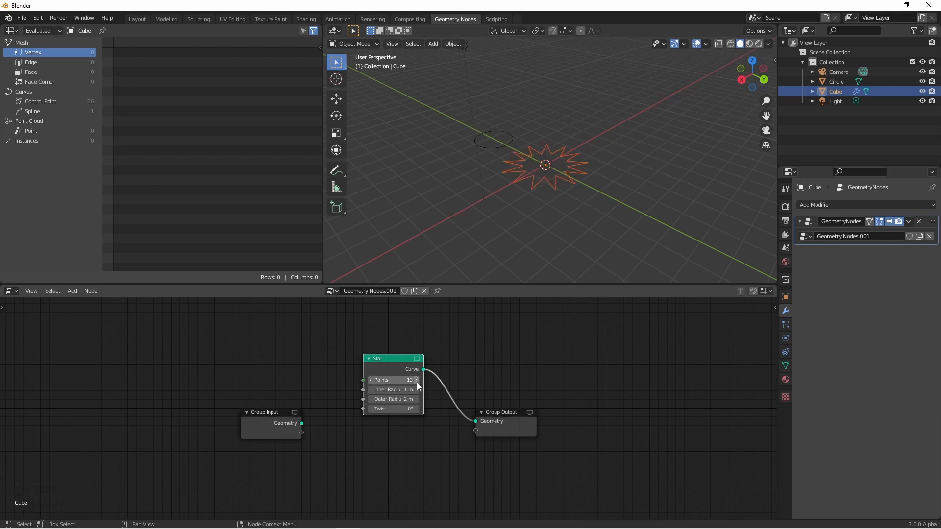
left_click_drag(393, 390, 402, 390)
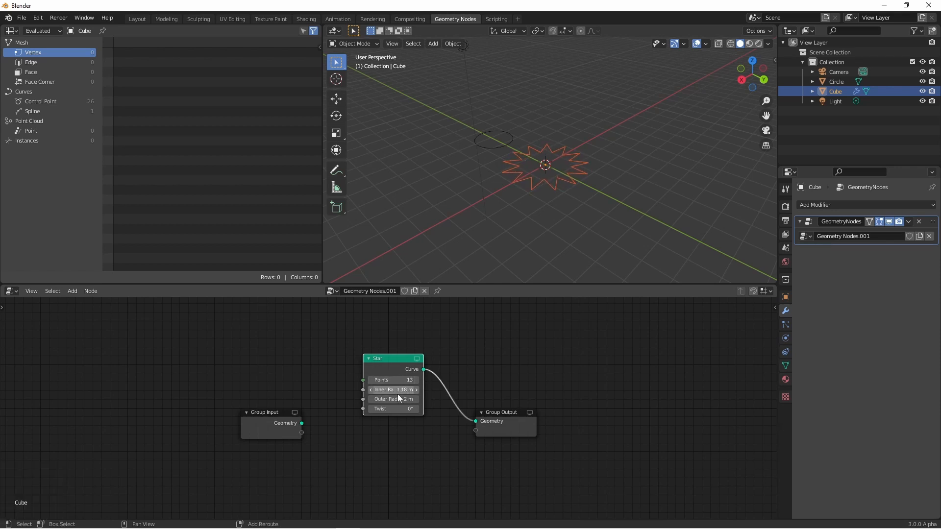
left_click_drag(384, 399, 408, 399)
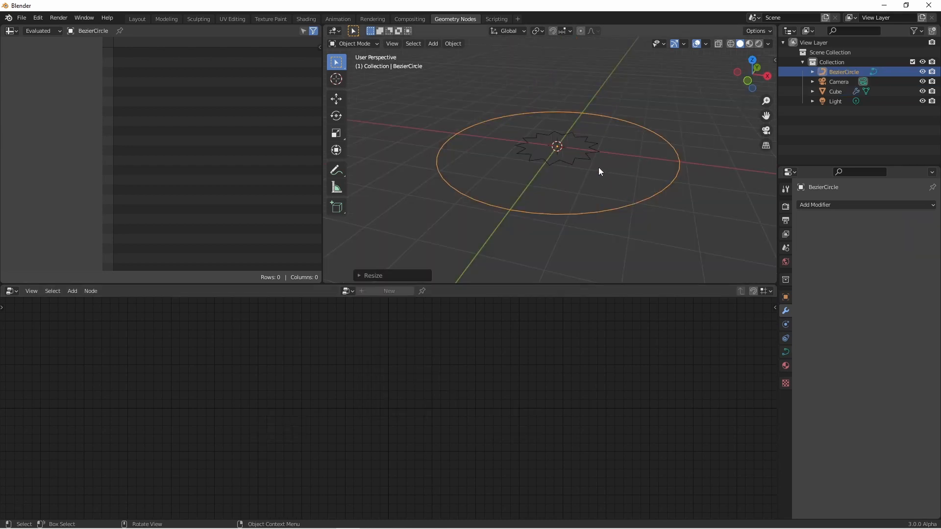
- Add a Store Named Attribute node set to shade_smooth in the Cube's node tree
left_click(835, 91)
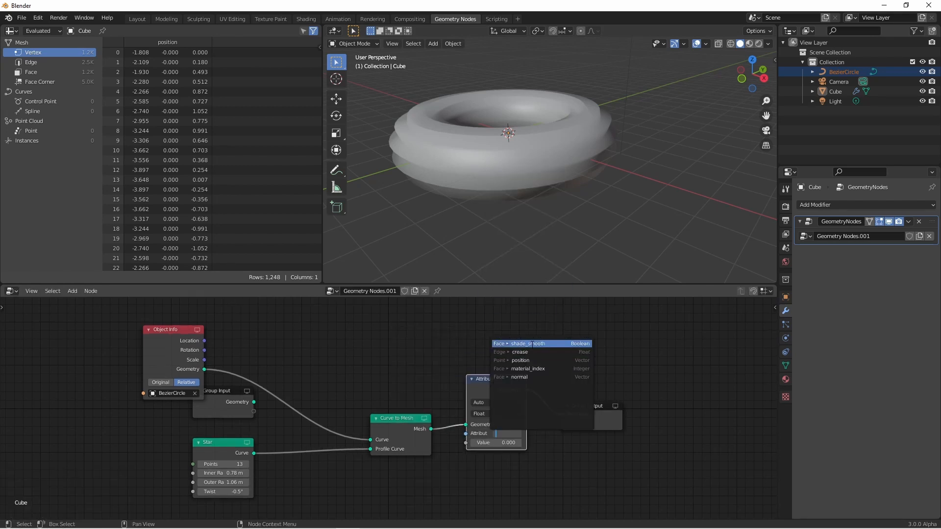
left_click(527, 343)
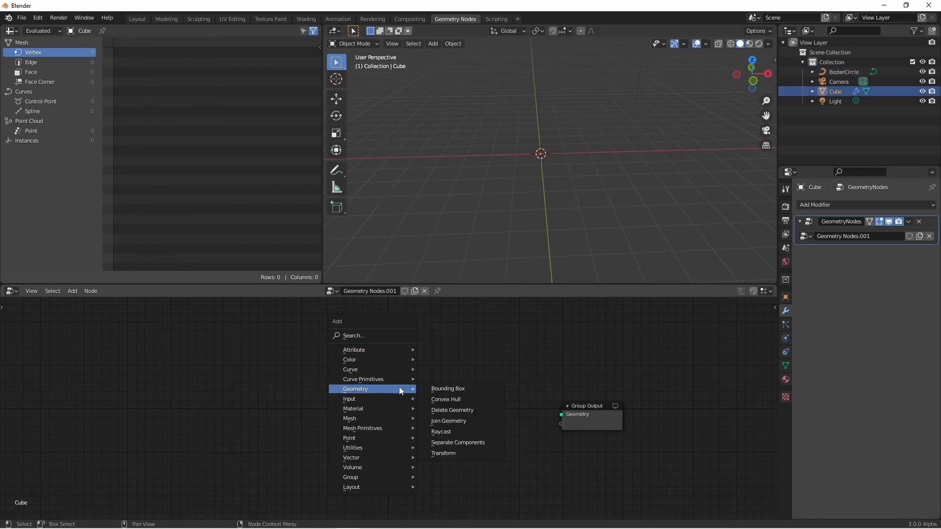
mouse_move(363, 379)
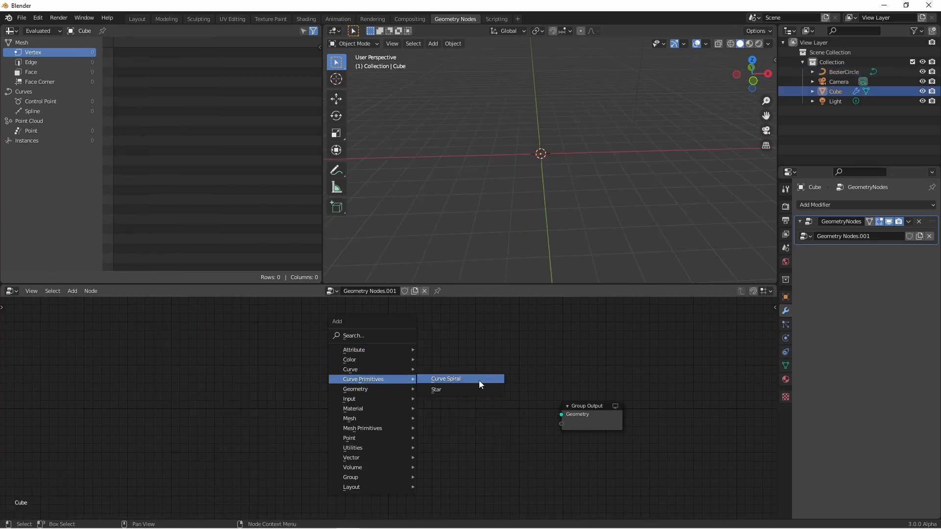
- Add a Curve Spiral node to the Cube's node tree
left_click(447, 379)
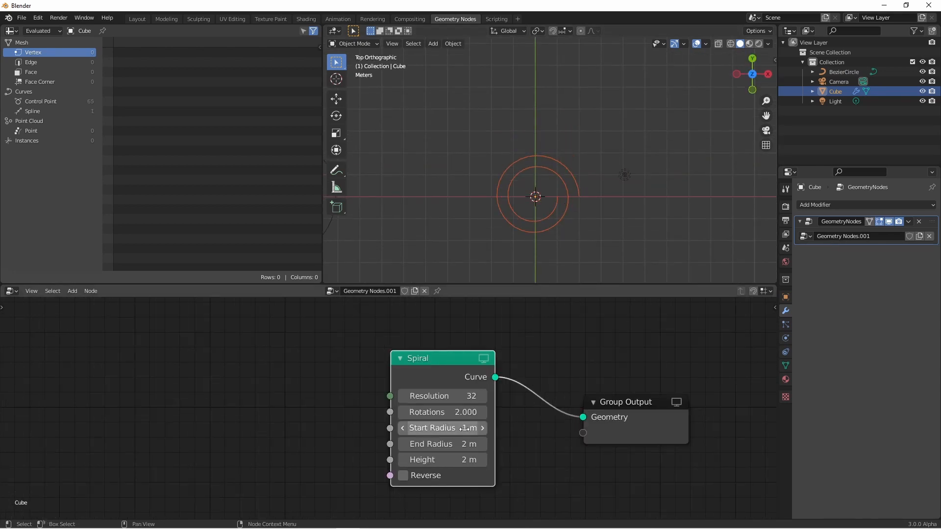
- Set spiral start radius 1.3 m, end radius 1.8 m, height 2.1 m; toggle Reverse on and off
left_click(442, 428)
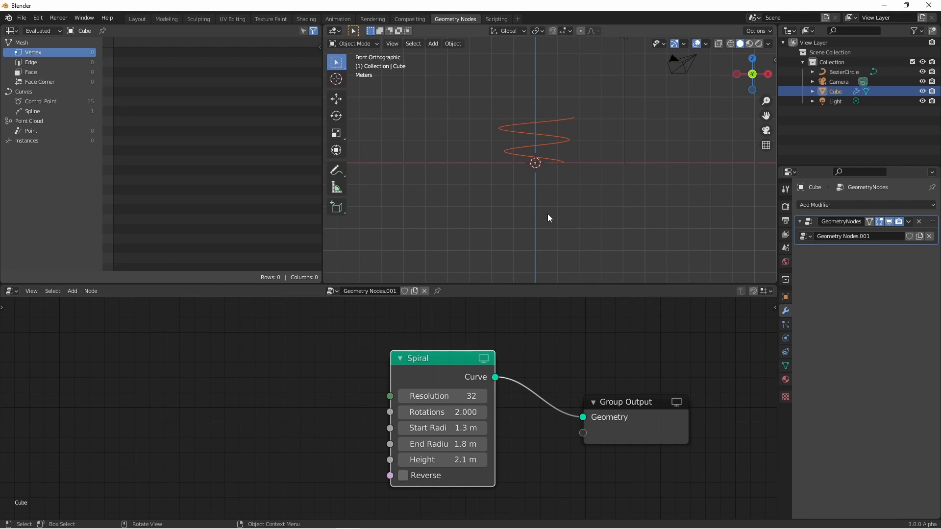
mouse_move(442, 396)
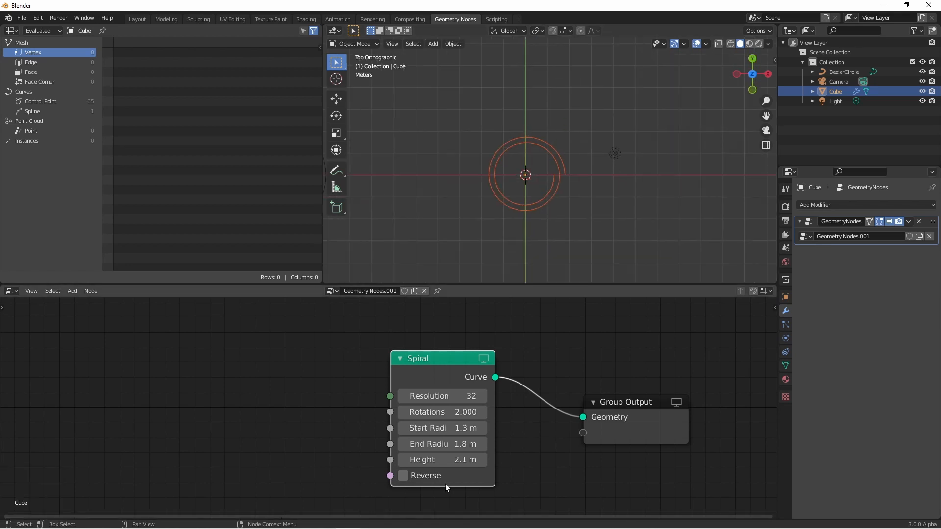
left_click(403, 475)
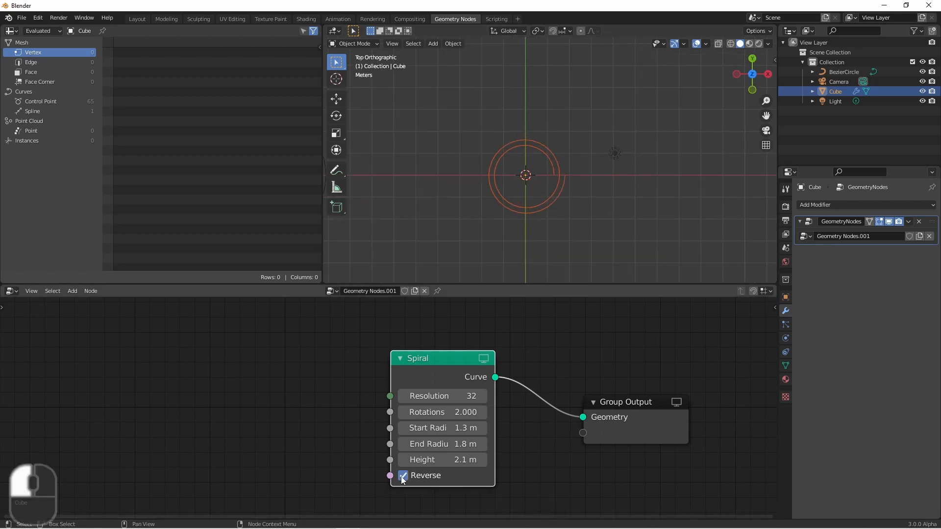
left_click(403, 475)
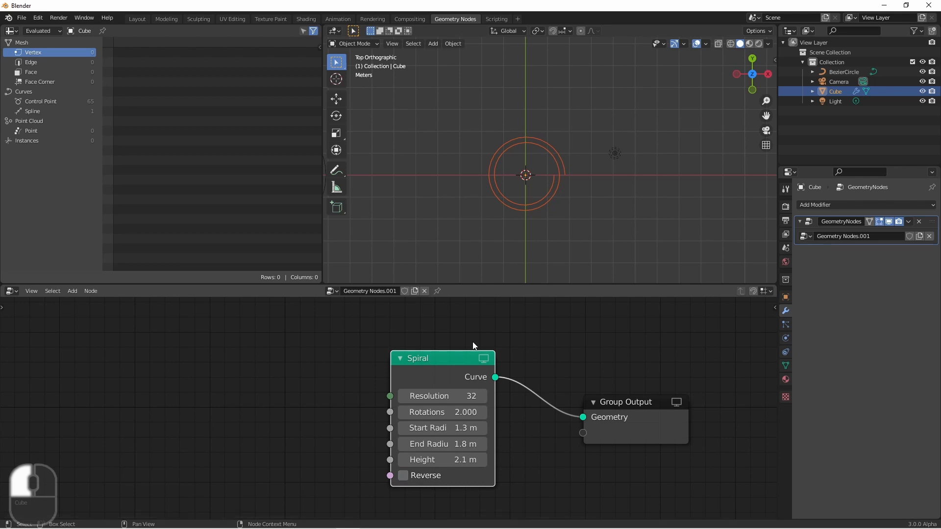